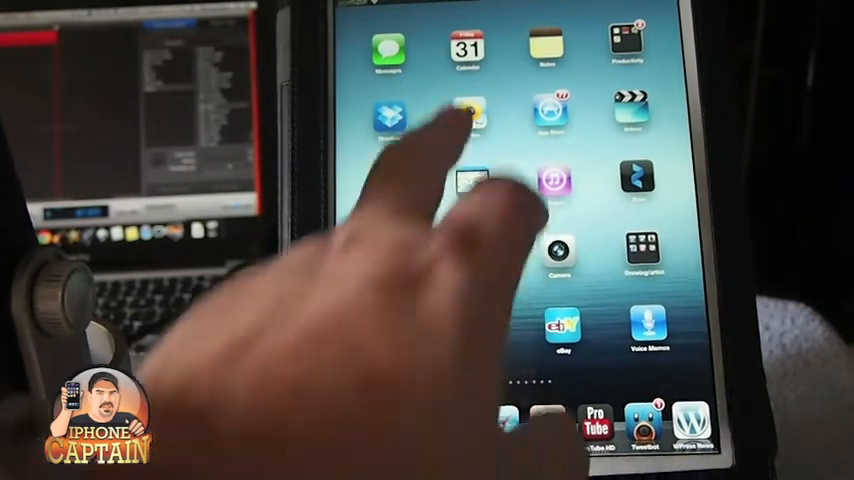
- Finish the Thank You setup screen and start using the iPad
left_click(468, 116)
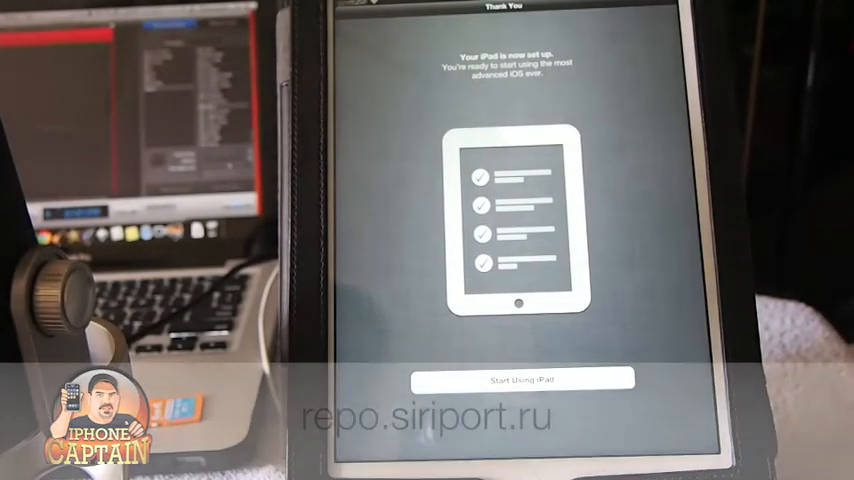
left_click(524, 378)
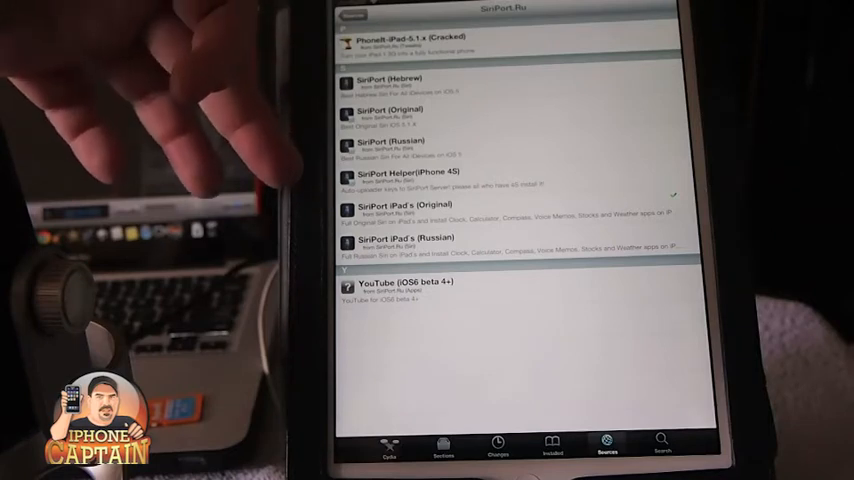
mouse_move(150, 100)
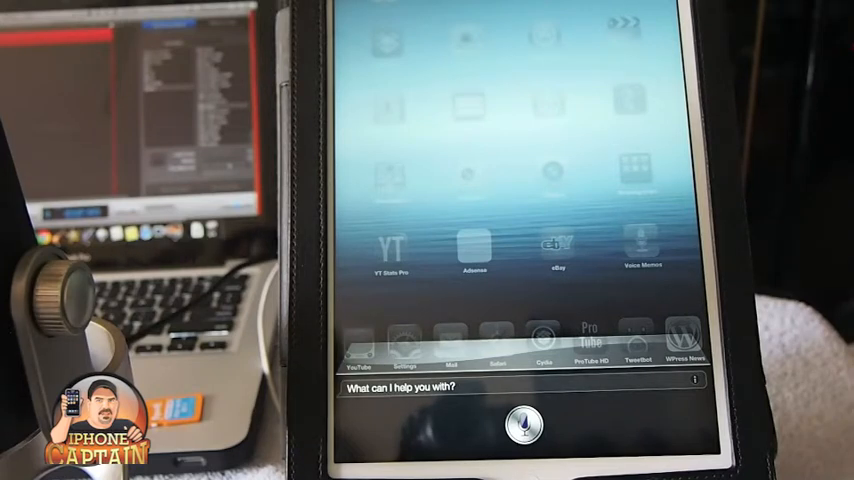
- Ask Siri a question via the microphone and get a can't-take-requests reply
left_click(512, 424)
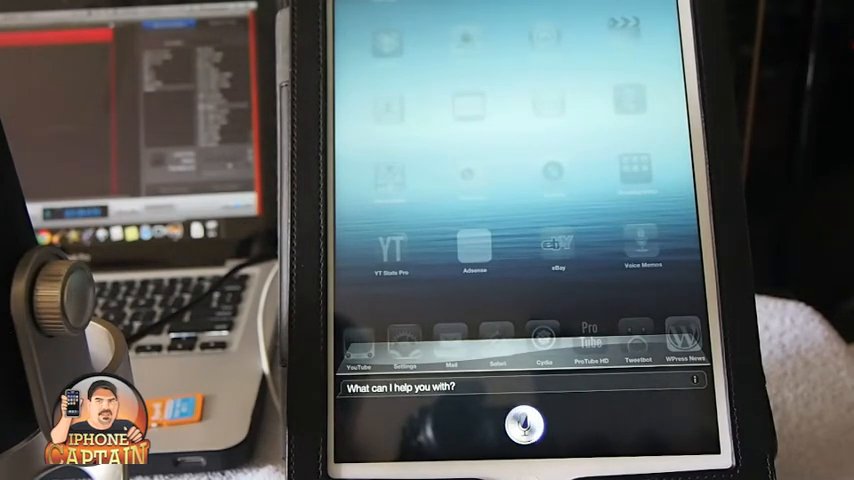
left_click(512, 426)
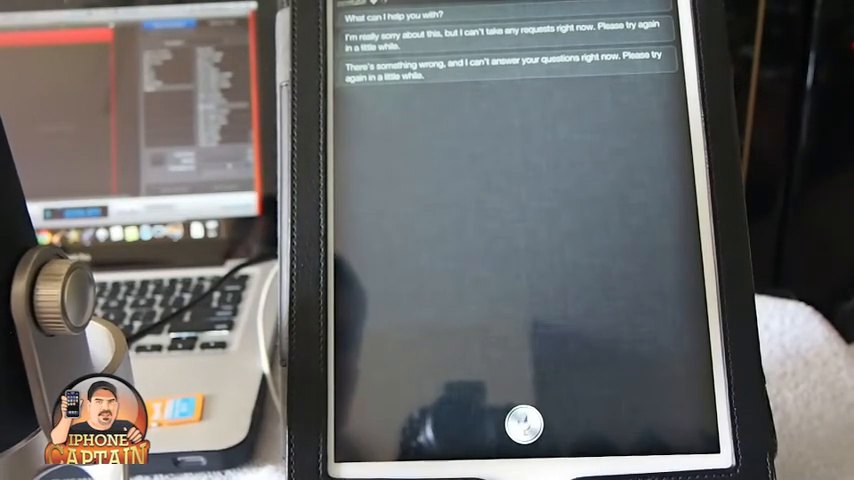
- Ask Siri three more questions, each drawing another can't-help-right-now reply
left_click(524, 420)
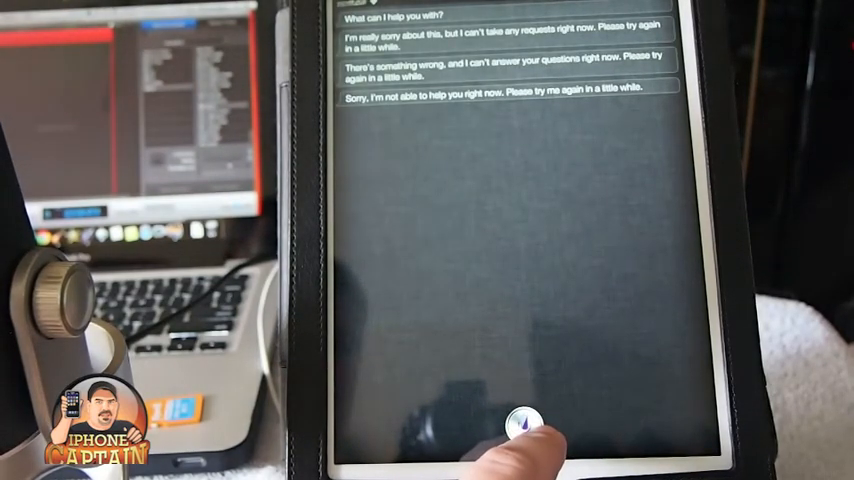
left_click(516, 416)
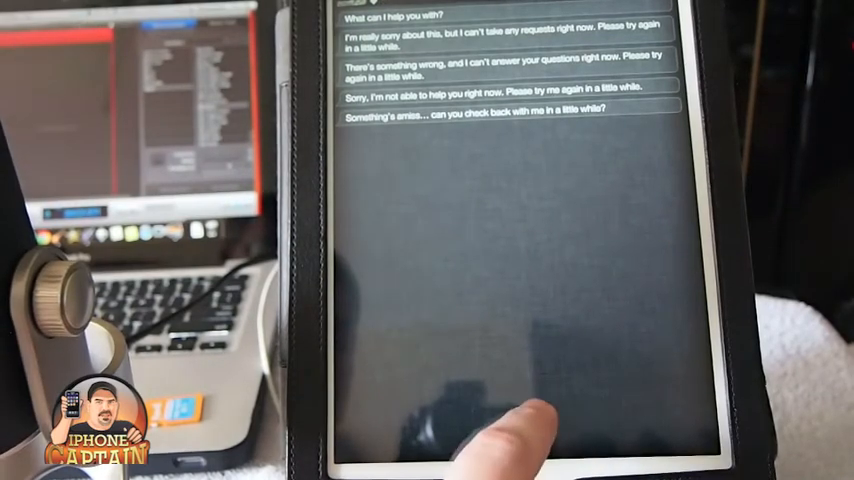
left_click(516, 424)
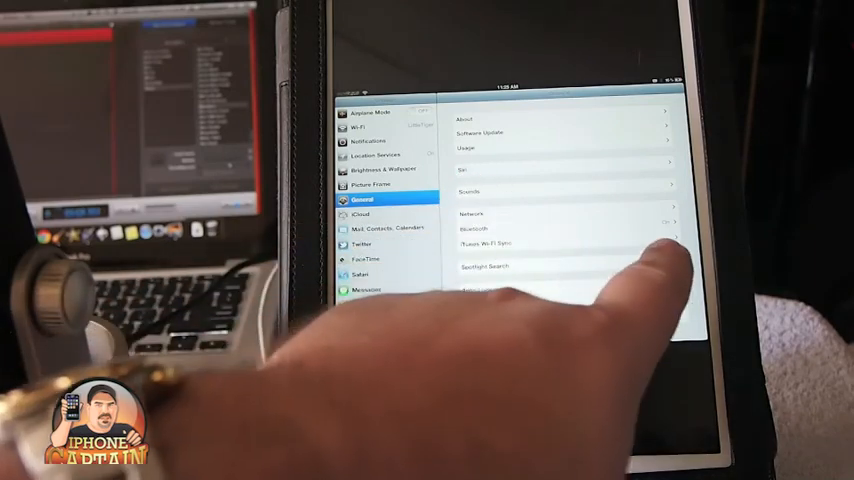
- Go to the Siri page under General, where the Siri switch shows On
left_click(470, 170)
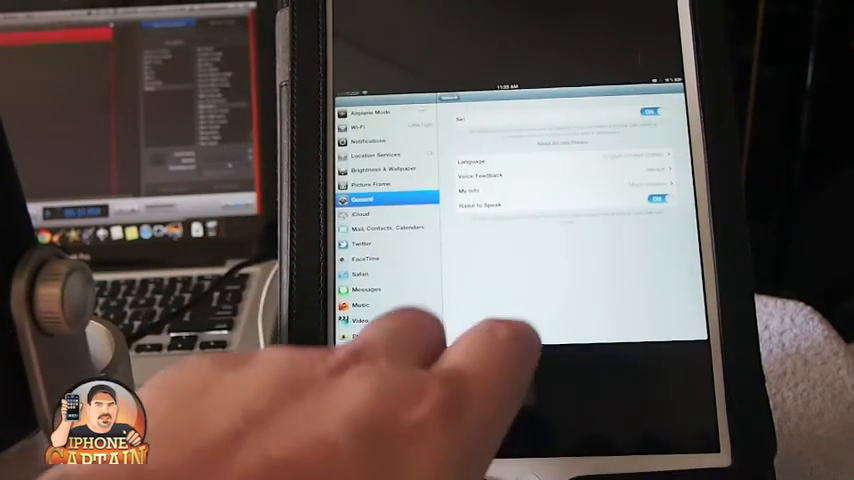